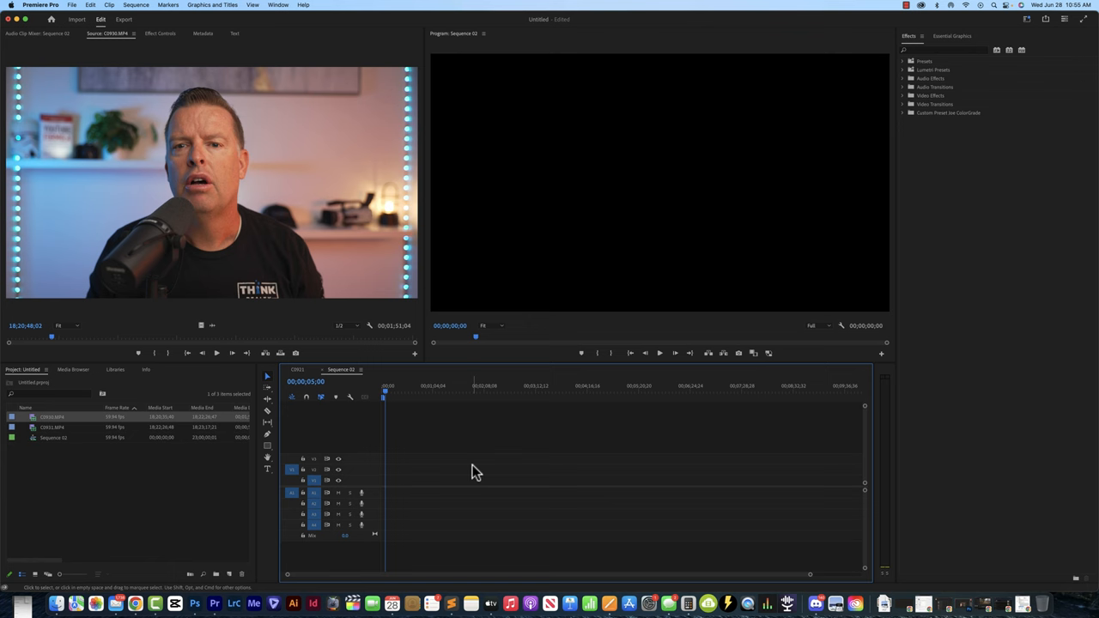
{"action": "mouse_move", "coordinate": [457, 391]}
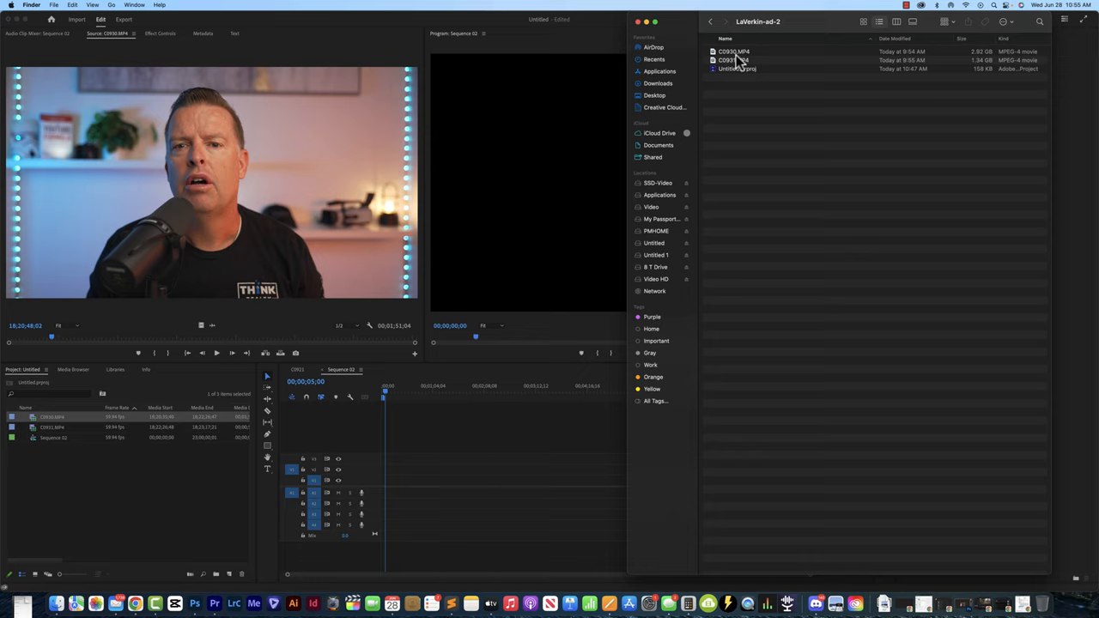
- Bring up the Proxy submenu for the selected clips C0930.MP4 and C0931.MP4
{"action": "double_click", "coordinate": [730, 51]}
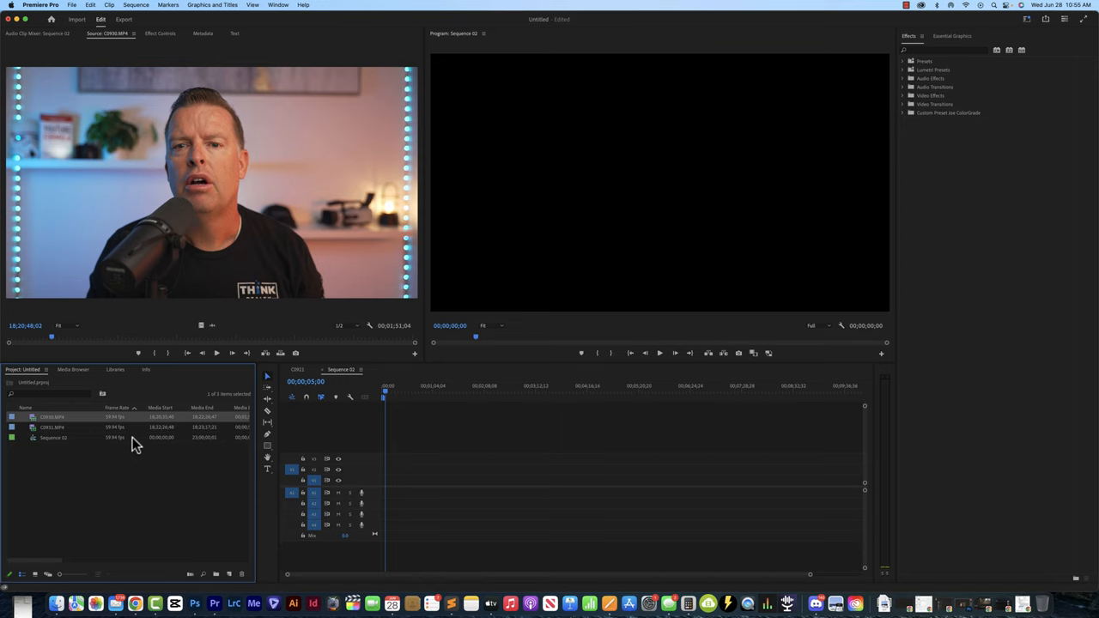
{"action": "mouse_move", "coordinate": [165, 473]}
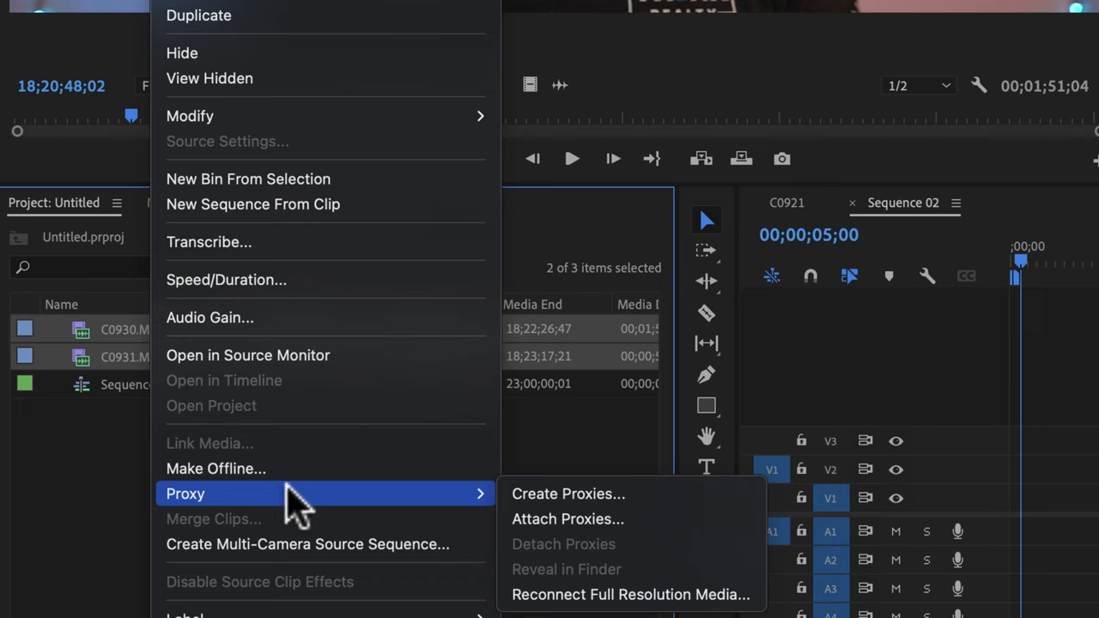
- Set proxies to QuickTime ProRes Medium Resolution next to original media, after briefly trying H.264
{"action": "left_click", "coordinate": [567, 494]}
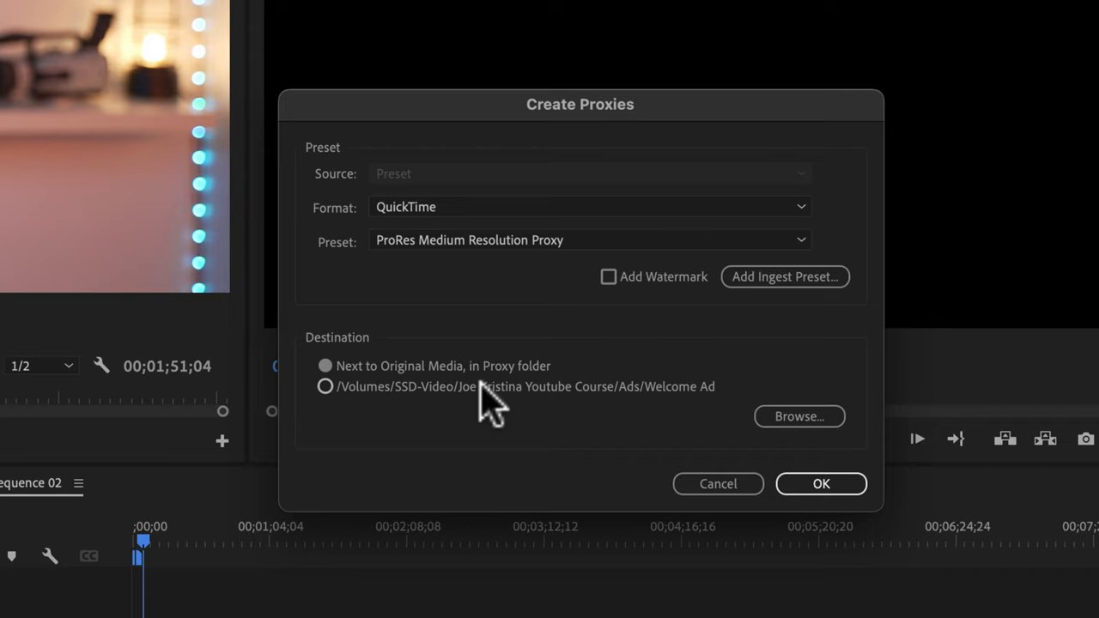
{"action": "left_click", "coordinate": [589, 206]}
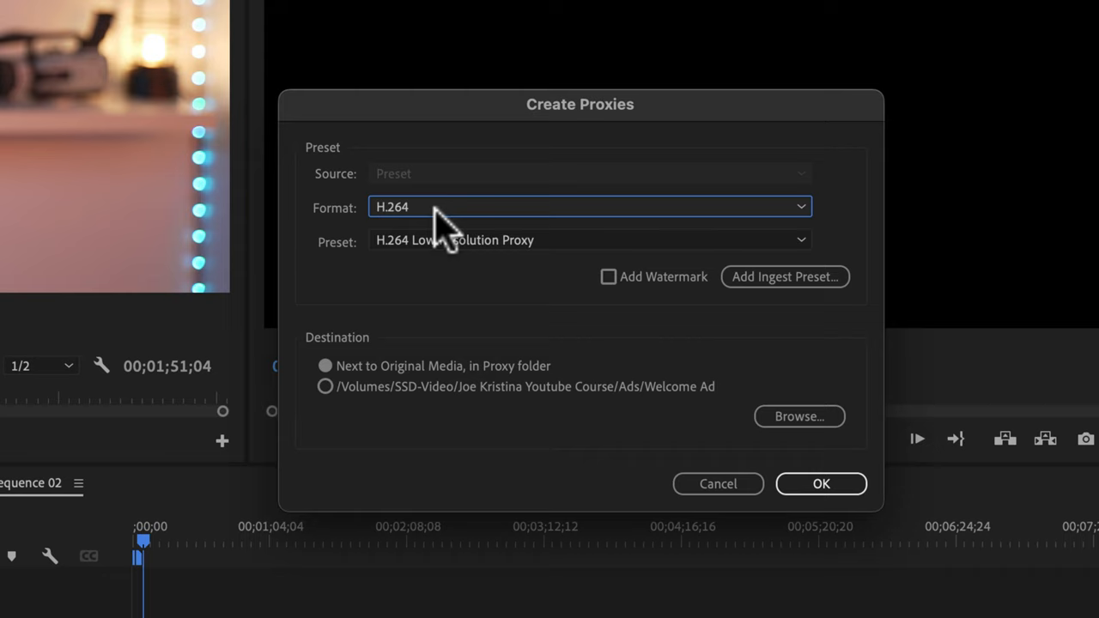
{"action": "left_click", "coordinate": [590, 206]}
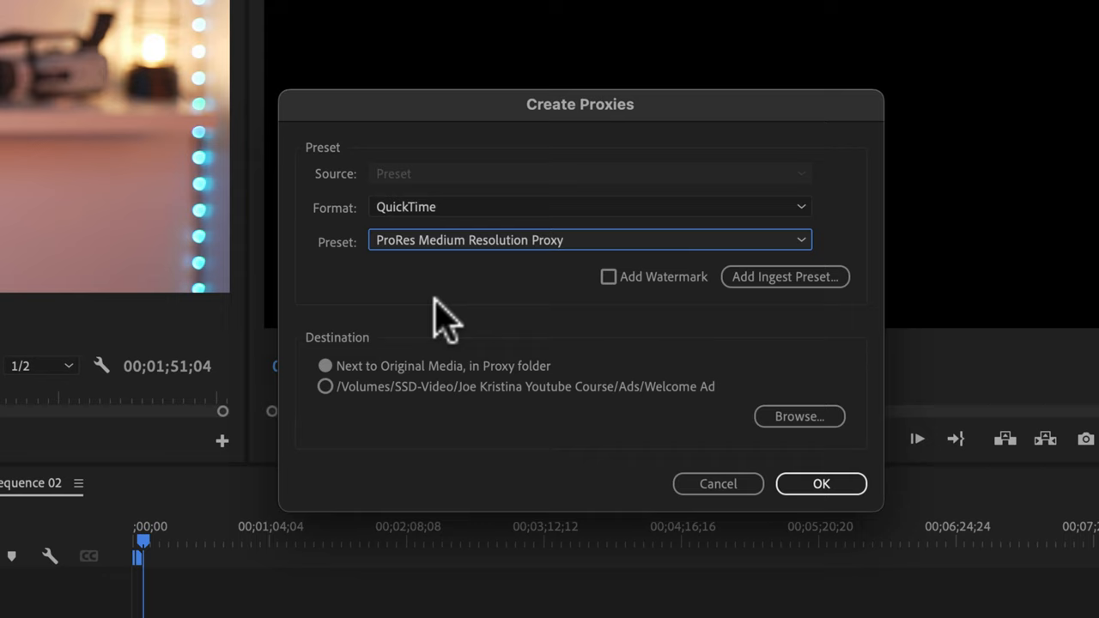
{"action": "mouse_move", "coordinate": [821, 500]}
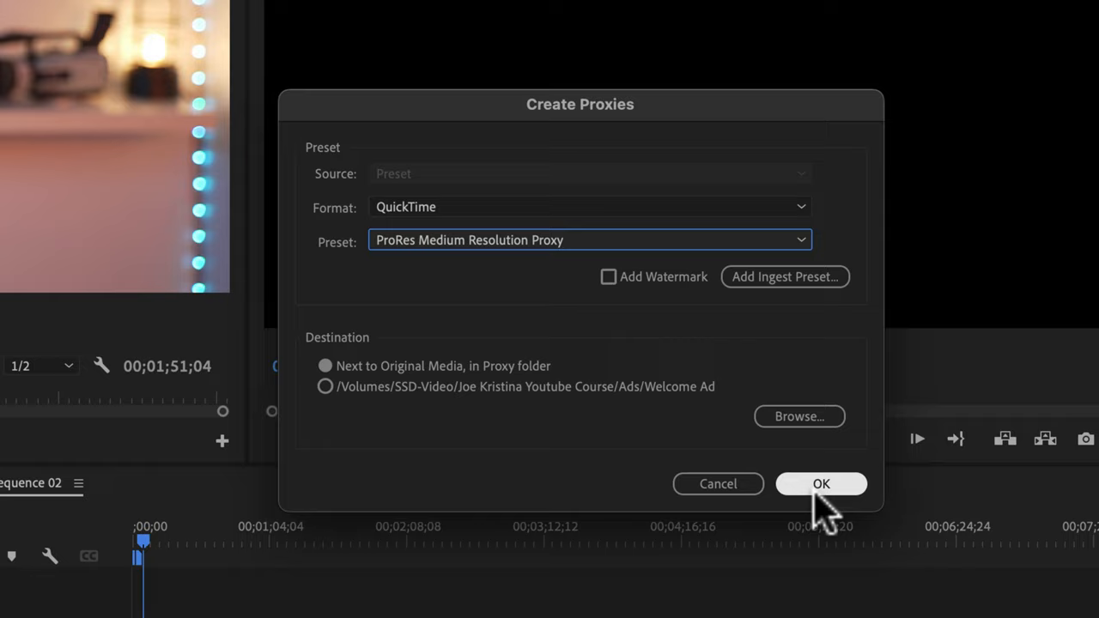
- Confirm Create Proxies so Media Encoder produces C0930_Proxy.mov and C0931_Proxy.mov
{"action": "left_click", "coordinate": [821, 483]}
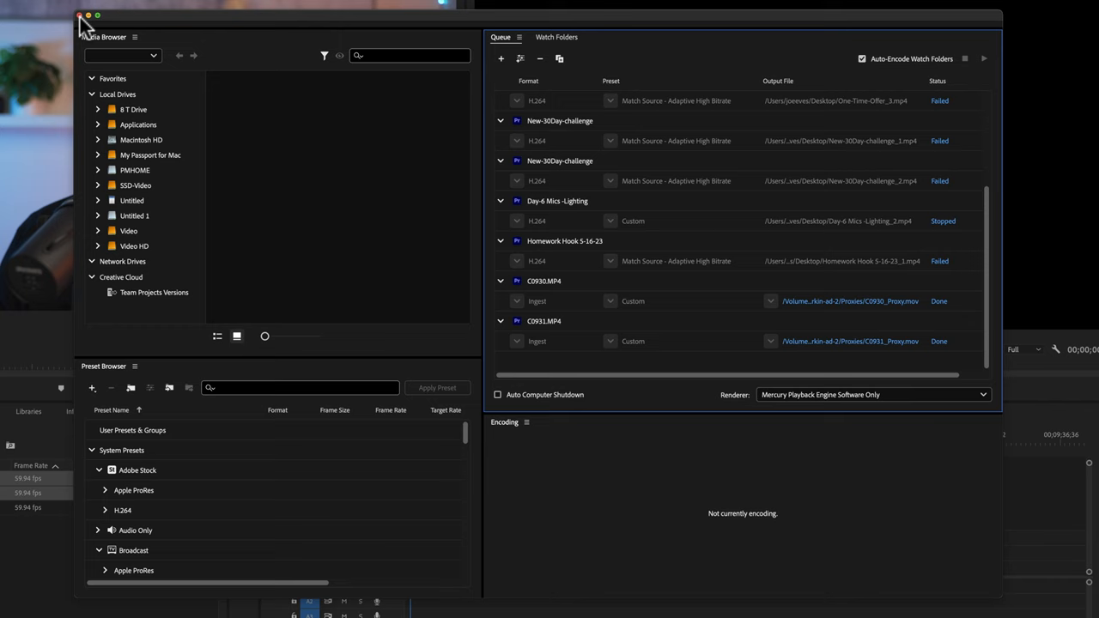
- Close Media Encoder and select the C0930.MP4 clip in Sequence 02
{"action": "left_click", "coordinate": [82, 15]}
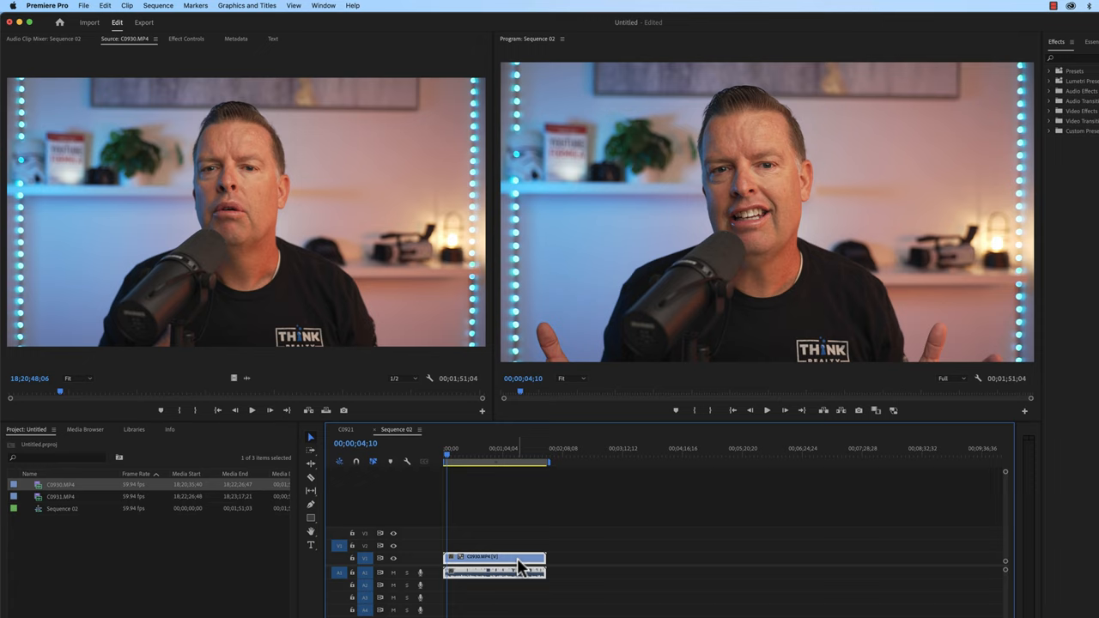
{"action": "left_click", "coordinate": [498, 464]}
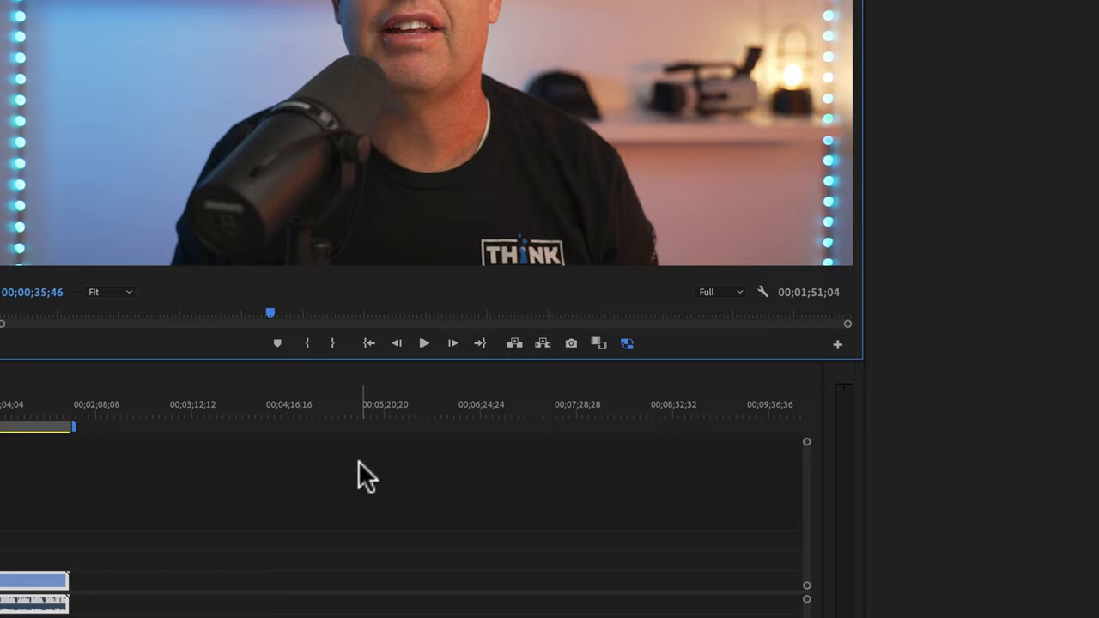
{"action": "mouse_move", "coordinate": [837, 344]}
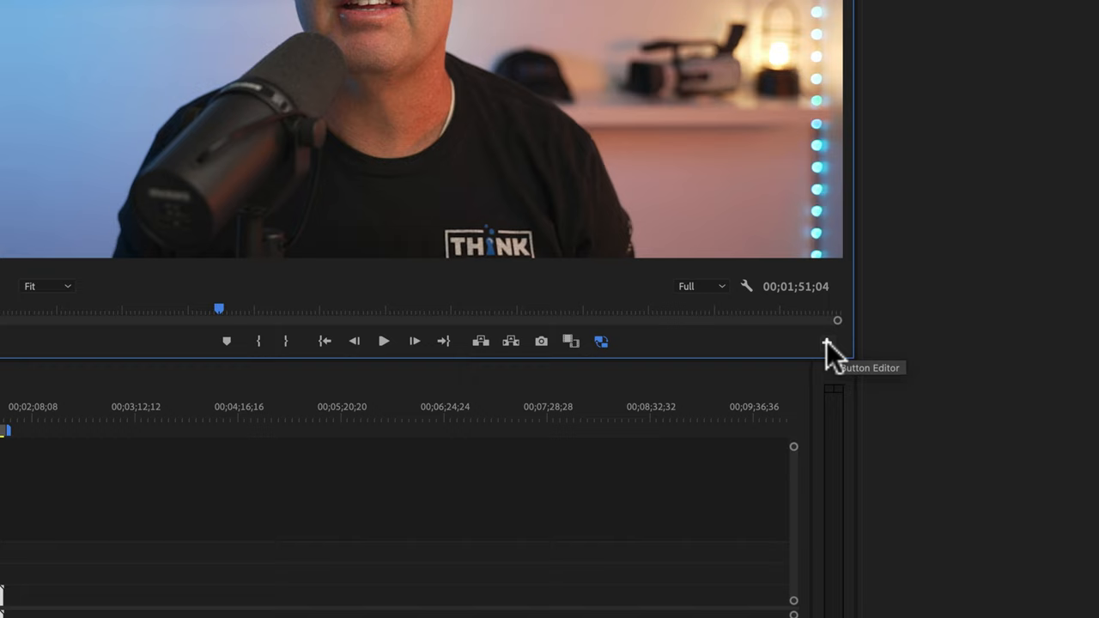
- Open the Program monitor's Button Editor to add the Toggle Proxies button
{"action": "left_click", "coordinate": [828, 345]}
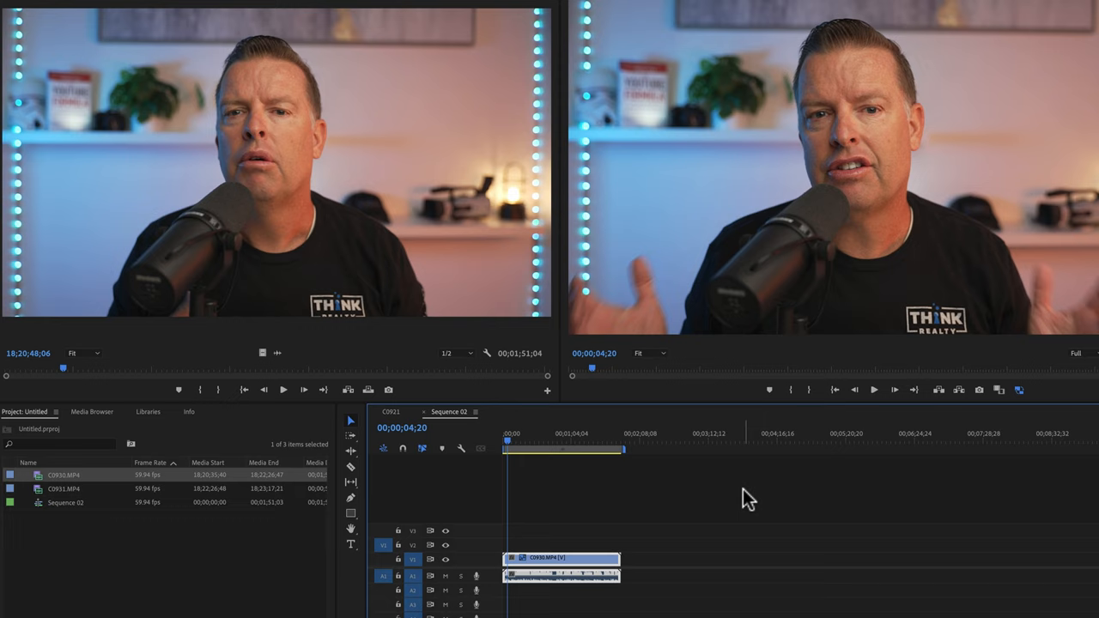
- Move the playhead near 54 seconds, toggle proxies off and on, and open export settings
{"action": "left_click", "coordinate": [532, 457]}
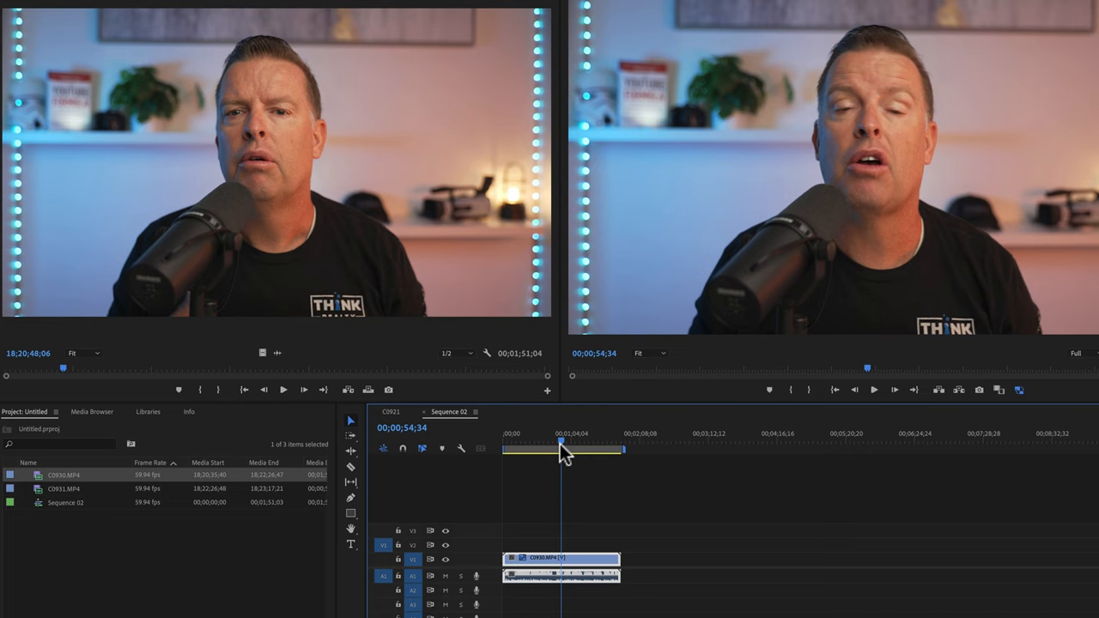
{"action": "left_click", "coordinate": [547, 455]}
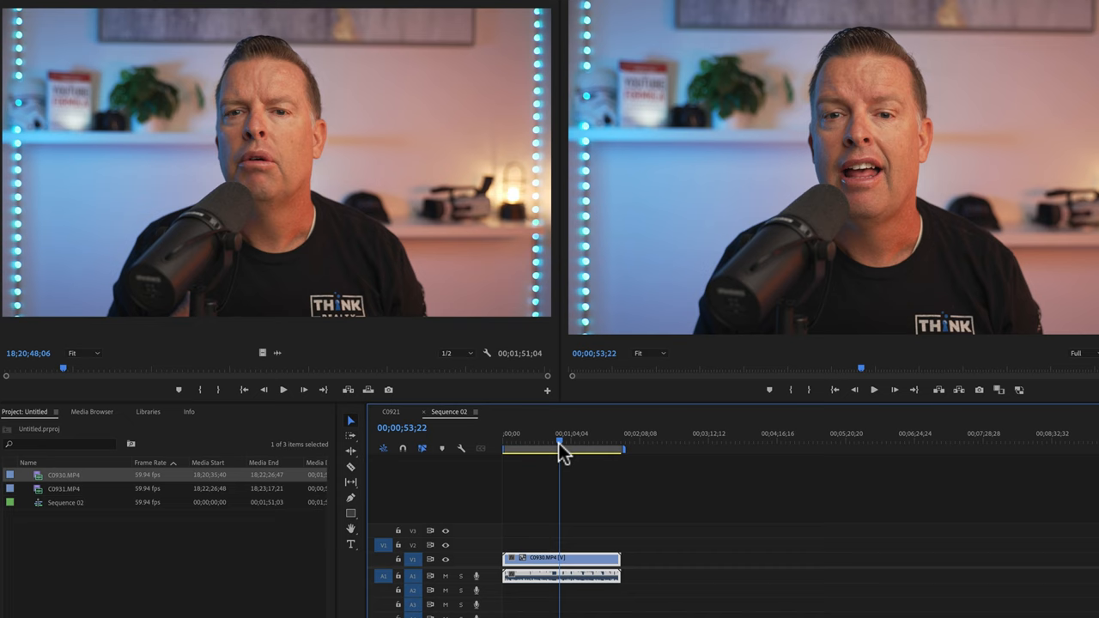
{"action": "left_click", "coordinate": [524, 467]}
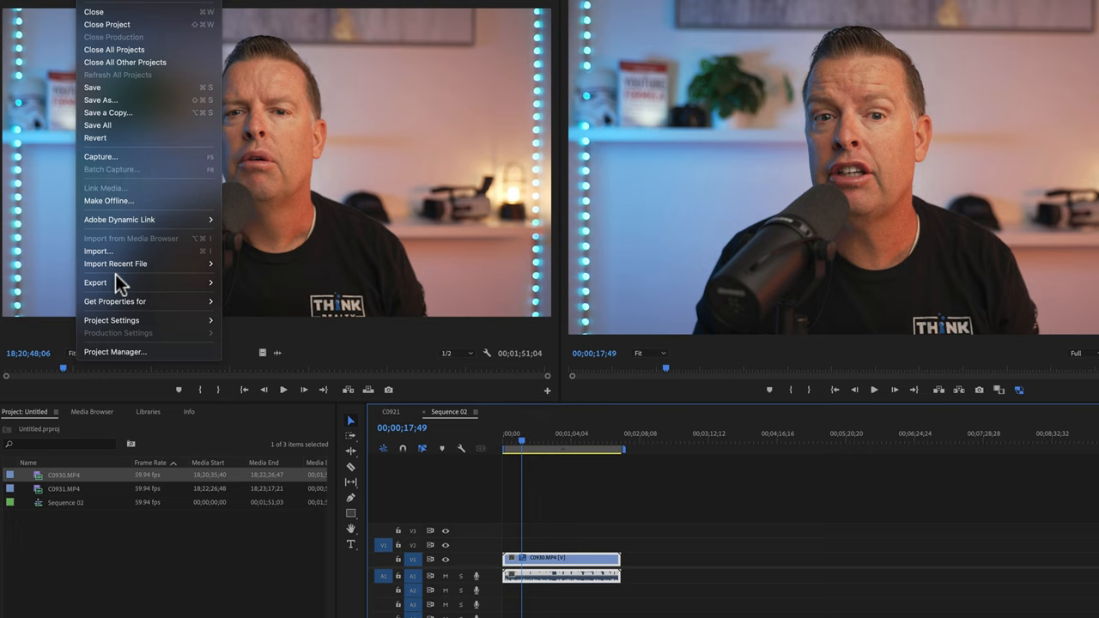
{"action": "left_click", "coordinate": [94, 282]}
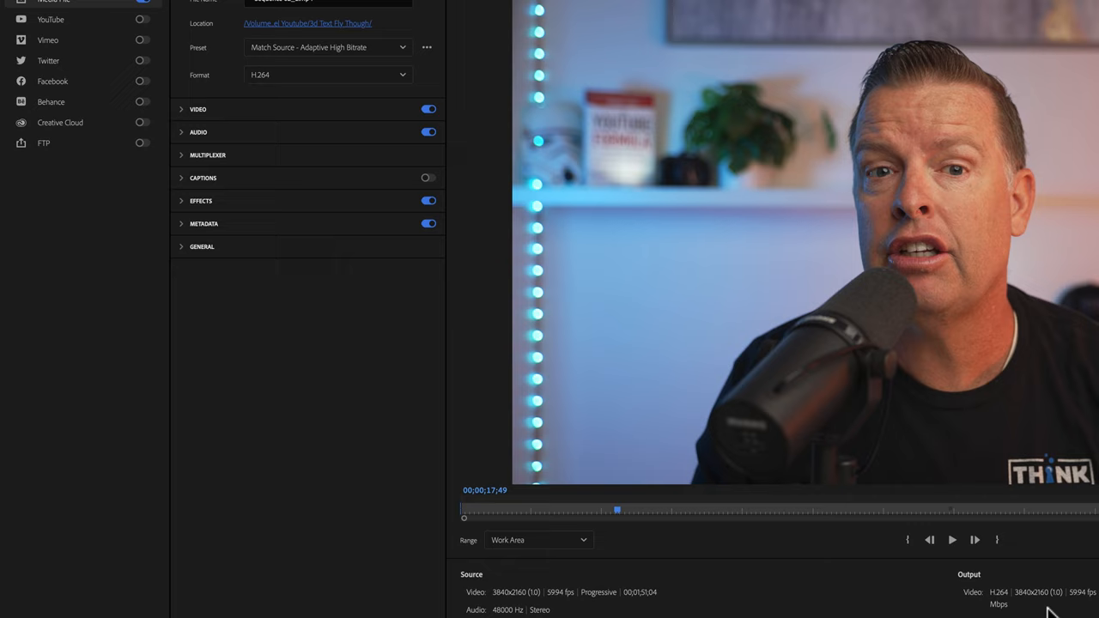